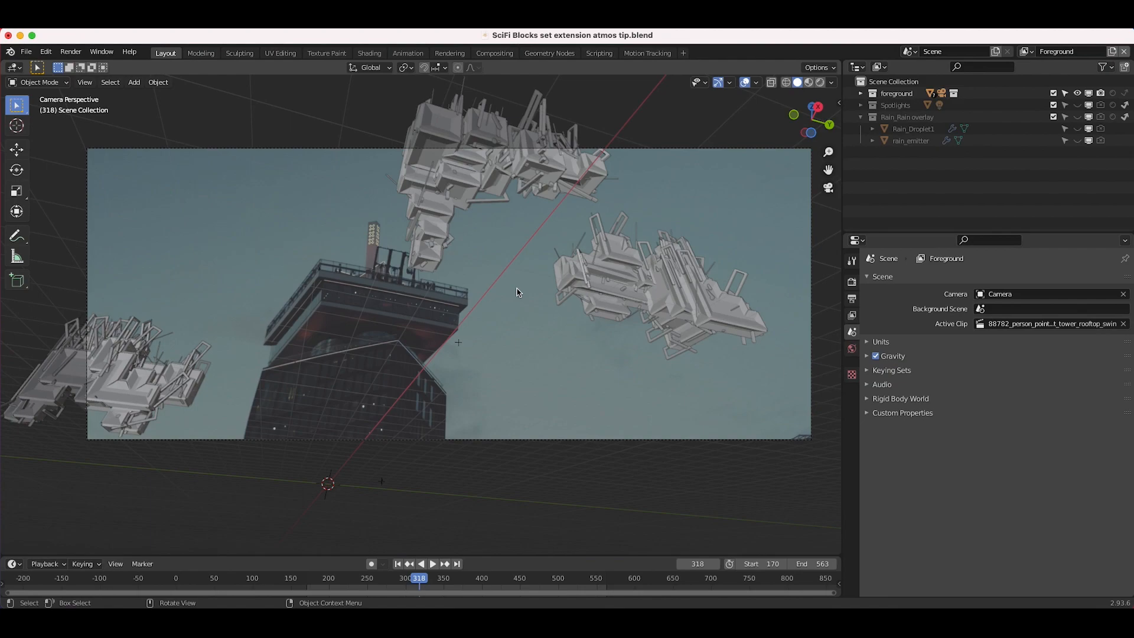
pyautogui.moveTo(483, 298)
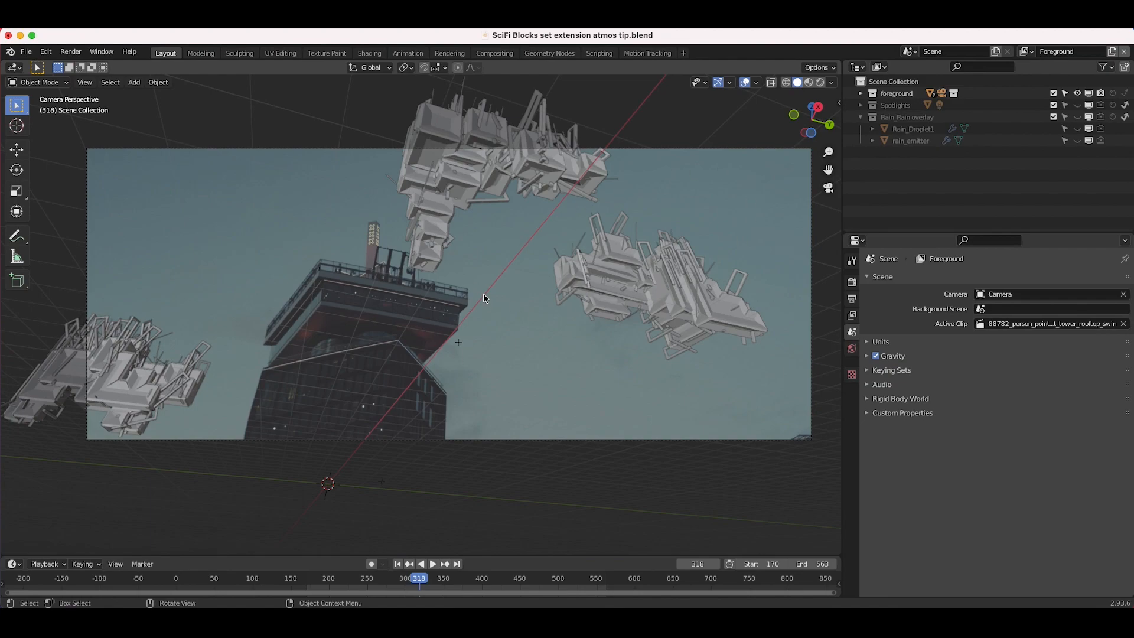
pyautogui.moveTo(375, 312)
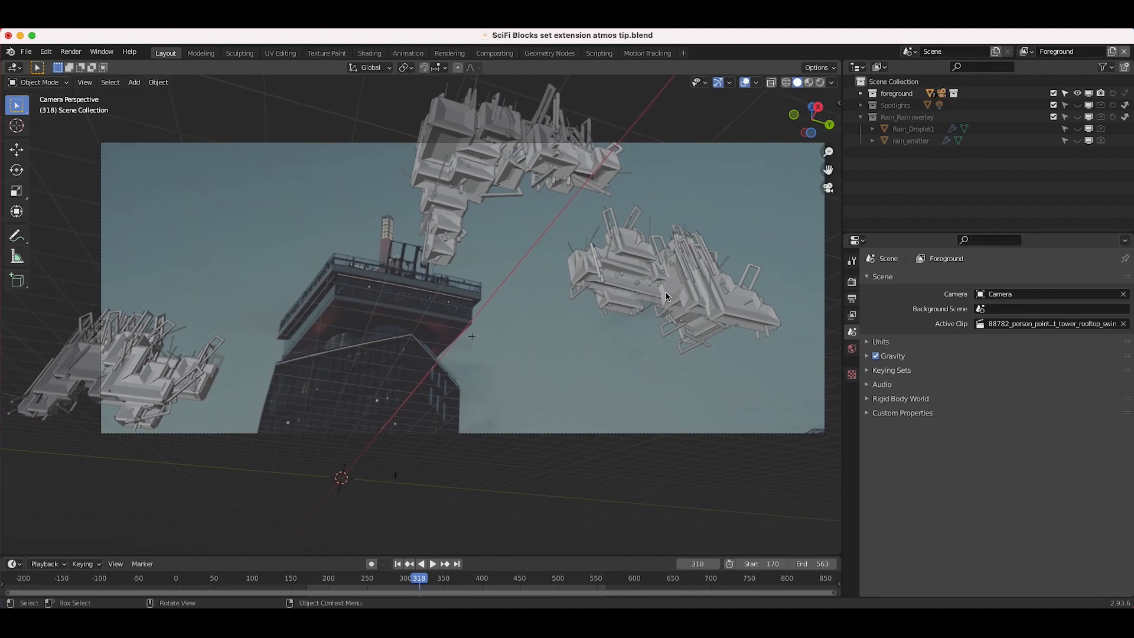
# - Select the left sci-fi block cluster and preview it with Rendered shading
pyautogui.click(138, 368)
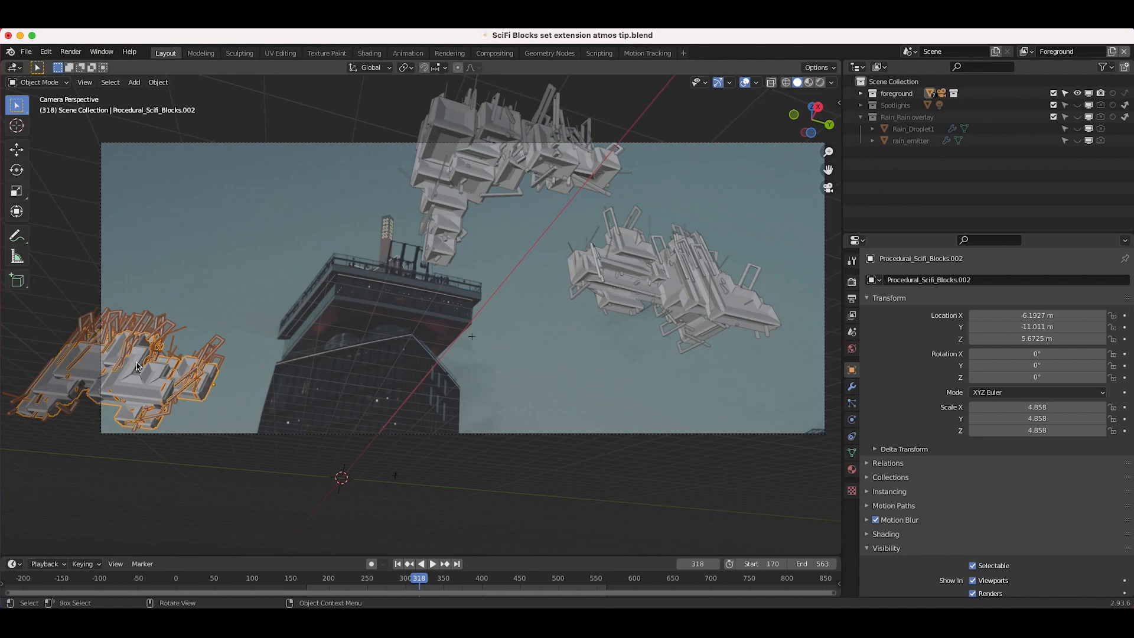
pyautogui.moveTo(475, 374)
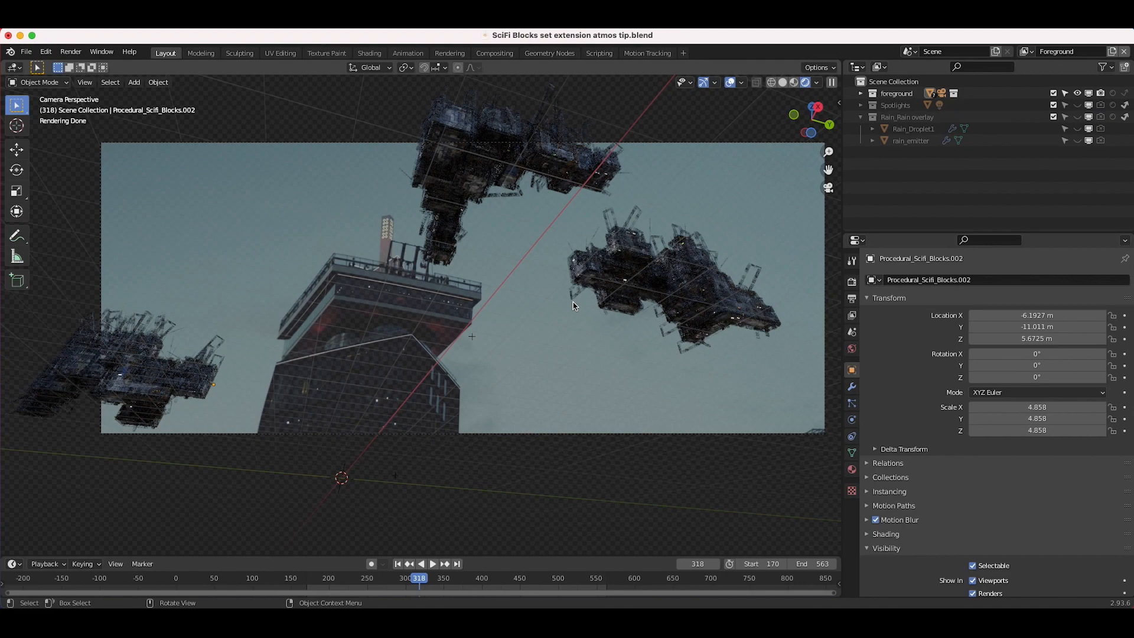
pyautogui.moveTo(615, 267)
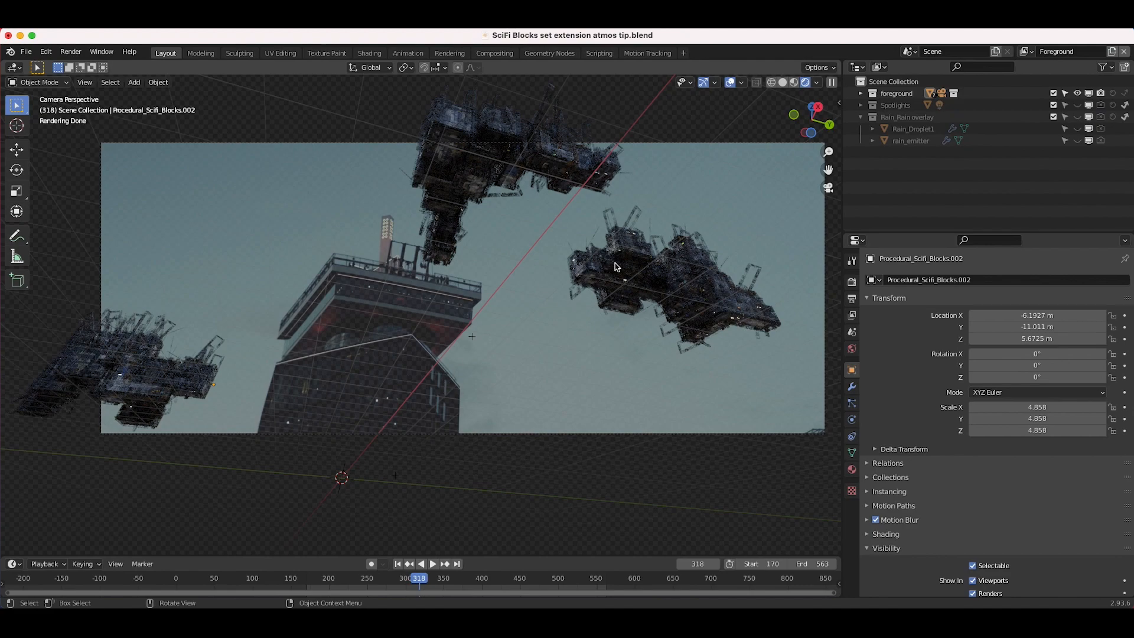
pyautogui.moveTo(669, 297)
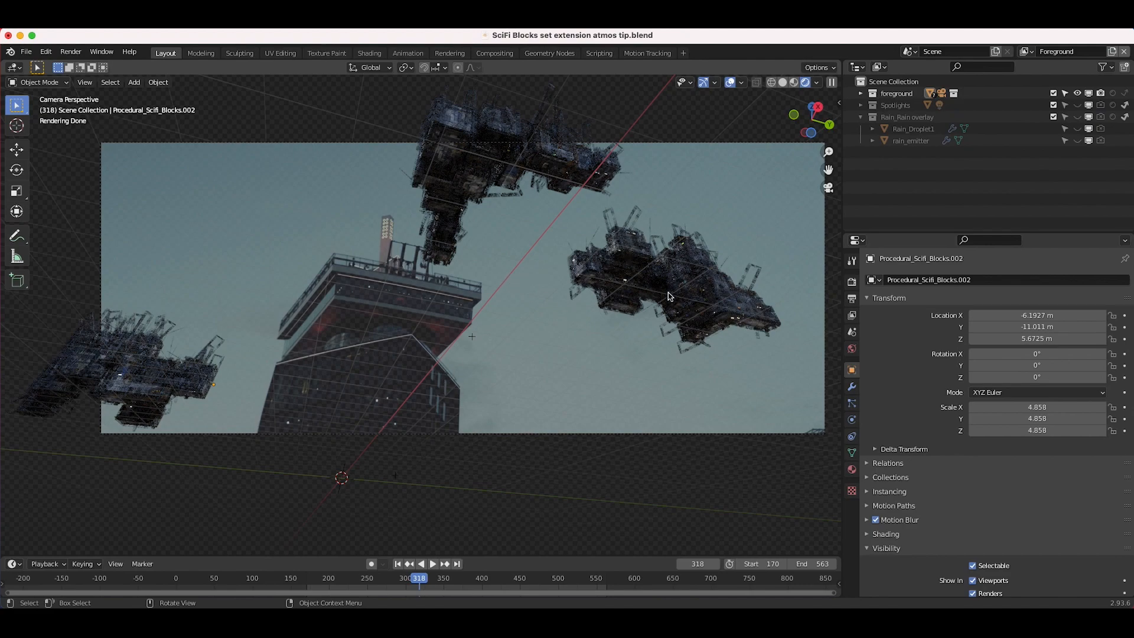
pyautogui.moveTo(183, 275)
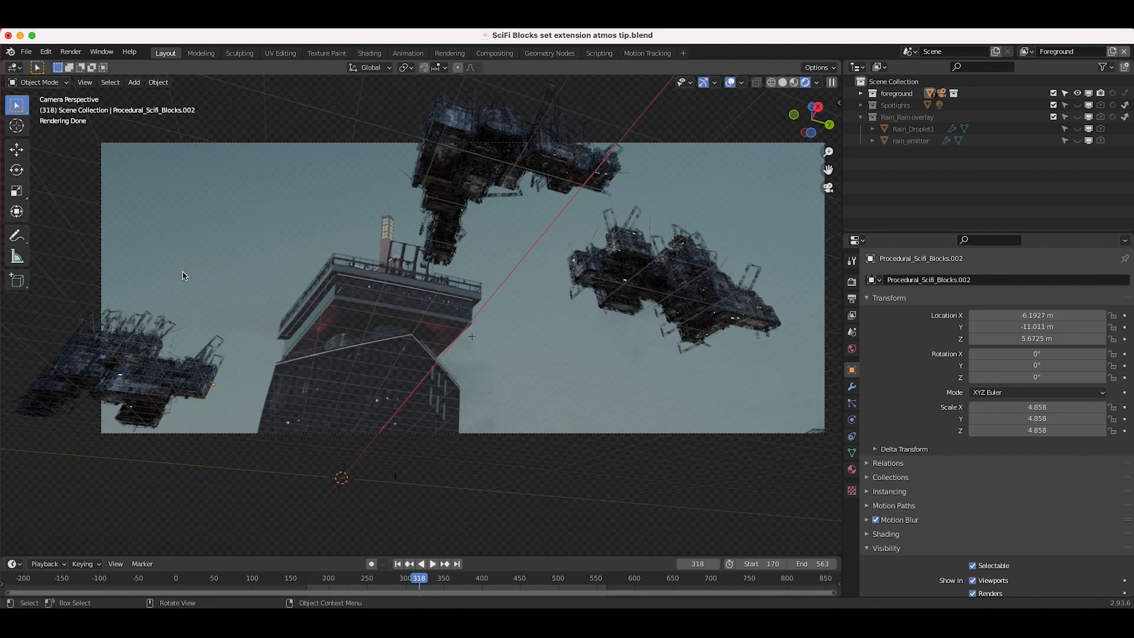
pyautogui.click(830, 368)
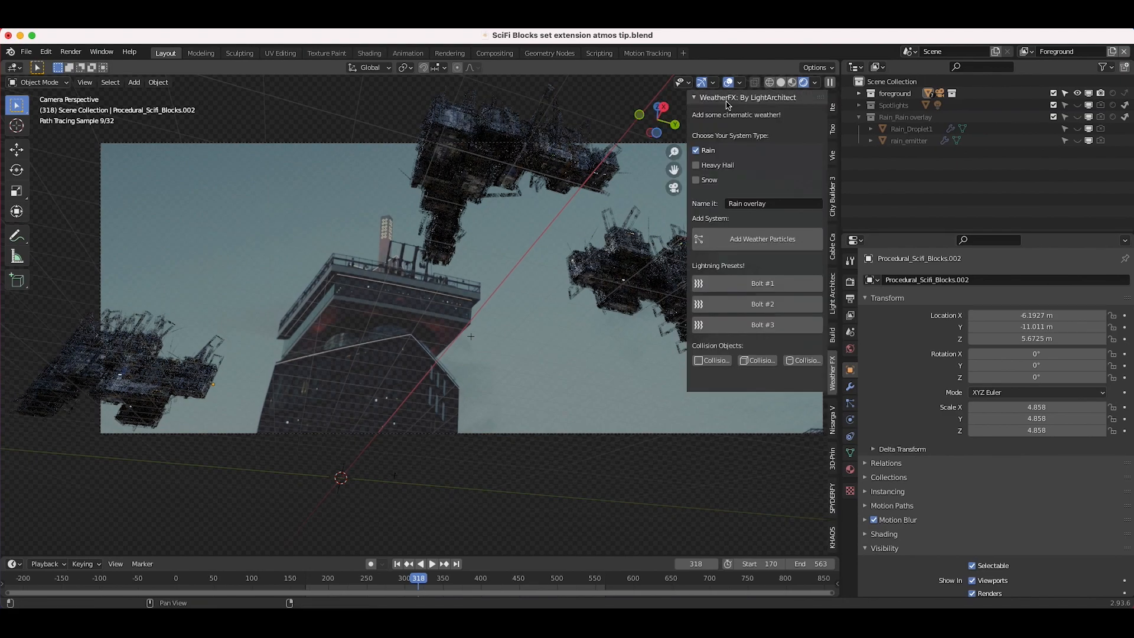
pyautogui.click(831, 196)
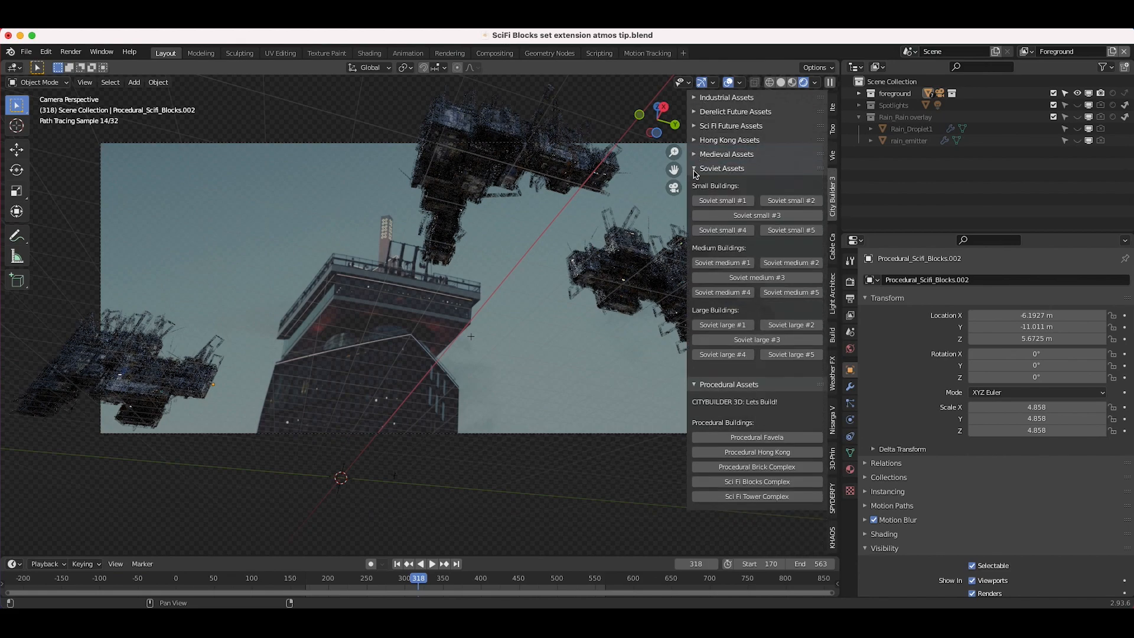
pyautogui.click(721, 168)
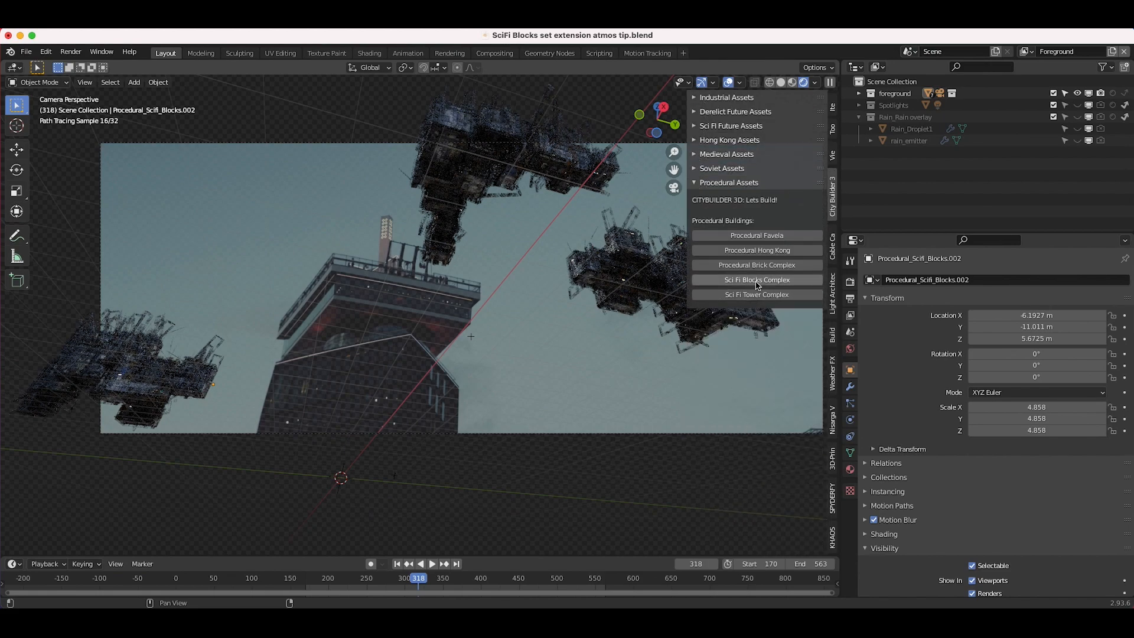
pyautogui.moveTo(468, 148)
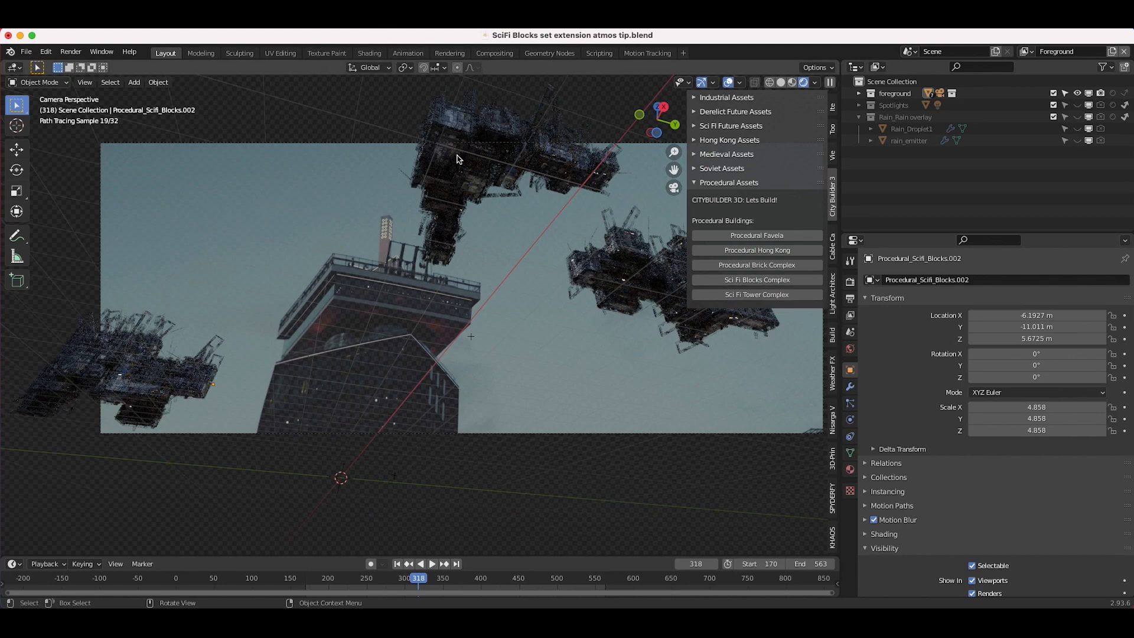
pyautogui.moveTo(577, 244)
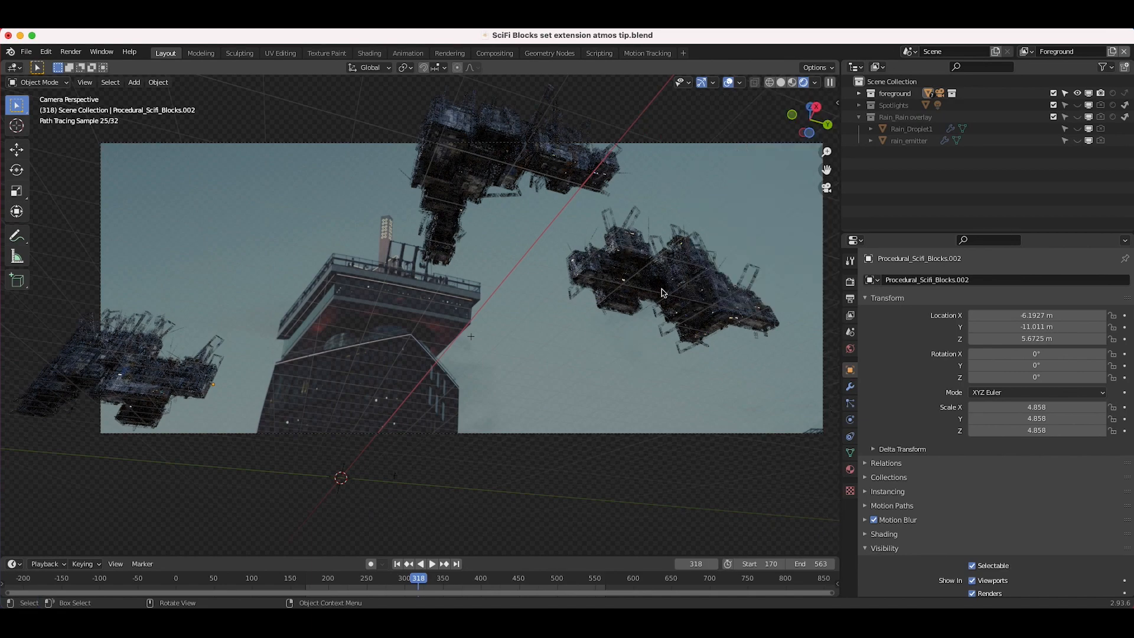
pyautogui.moveTo(490, 184)
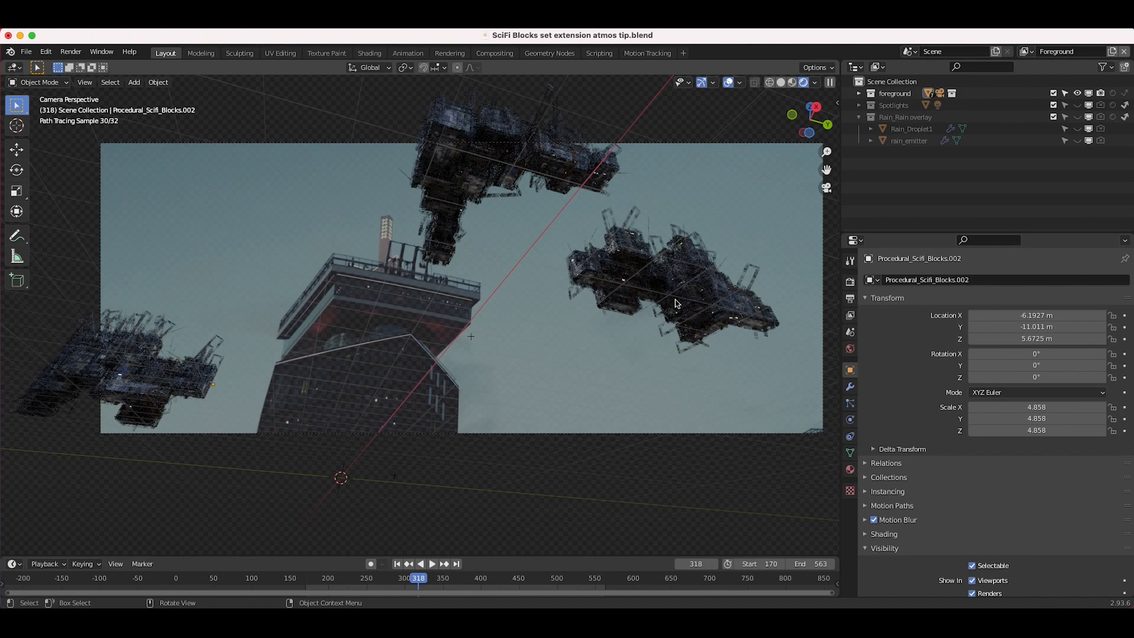
pyautogui.moveTo(503, 361)
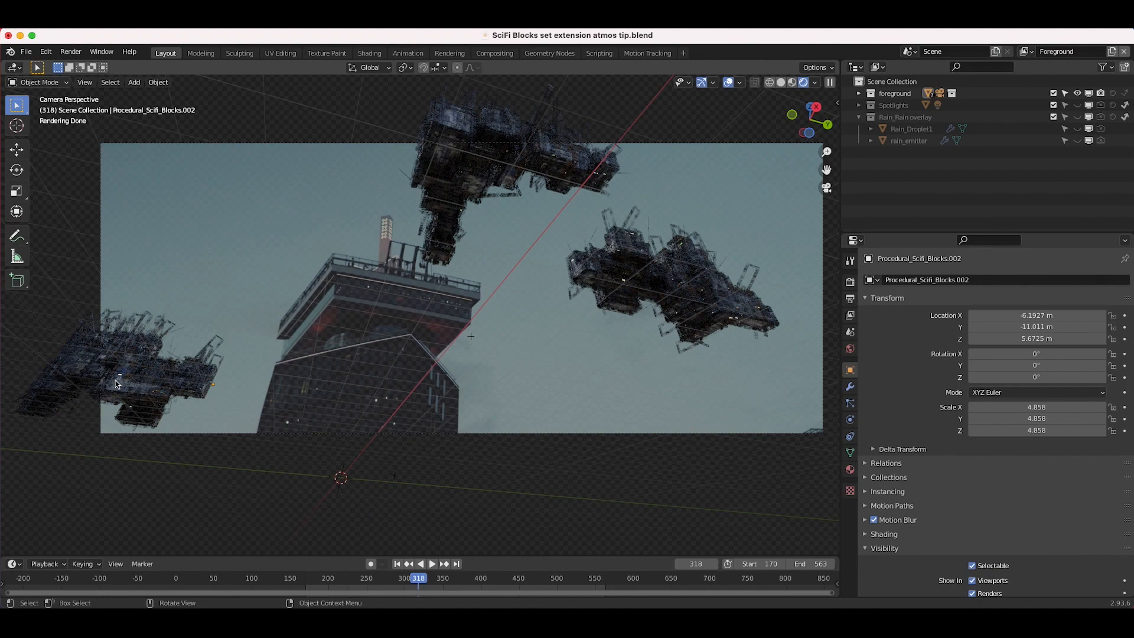
pyautogui.moveTo(547, 241)
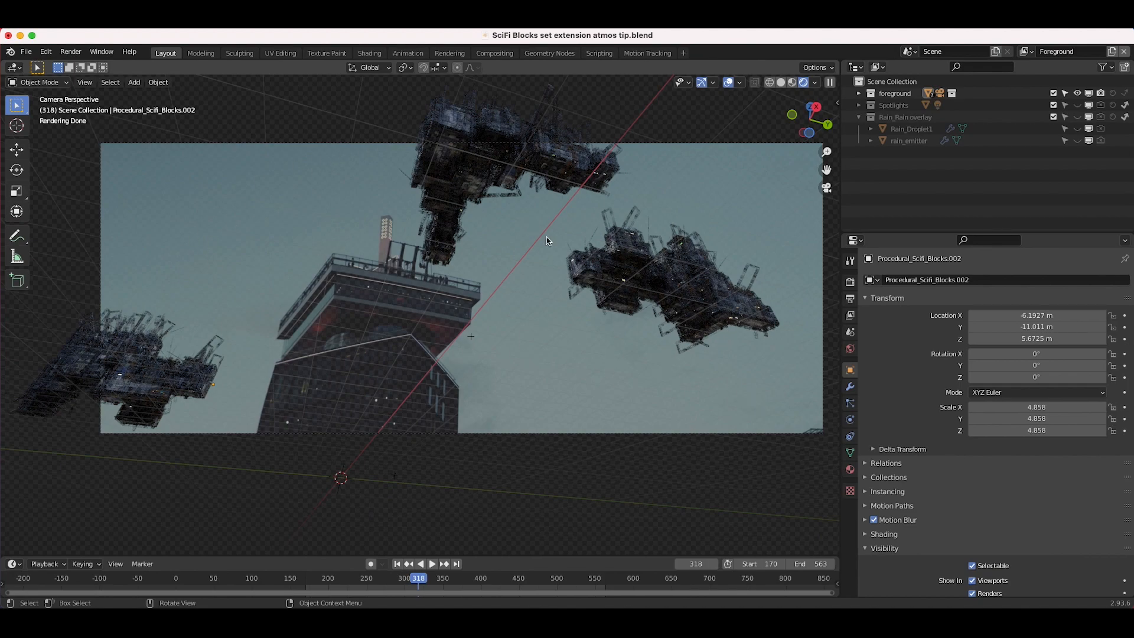
pyautogui.moveTo(321, 226)
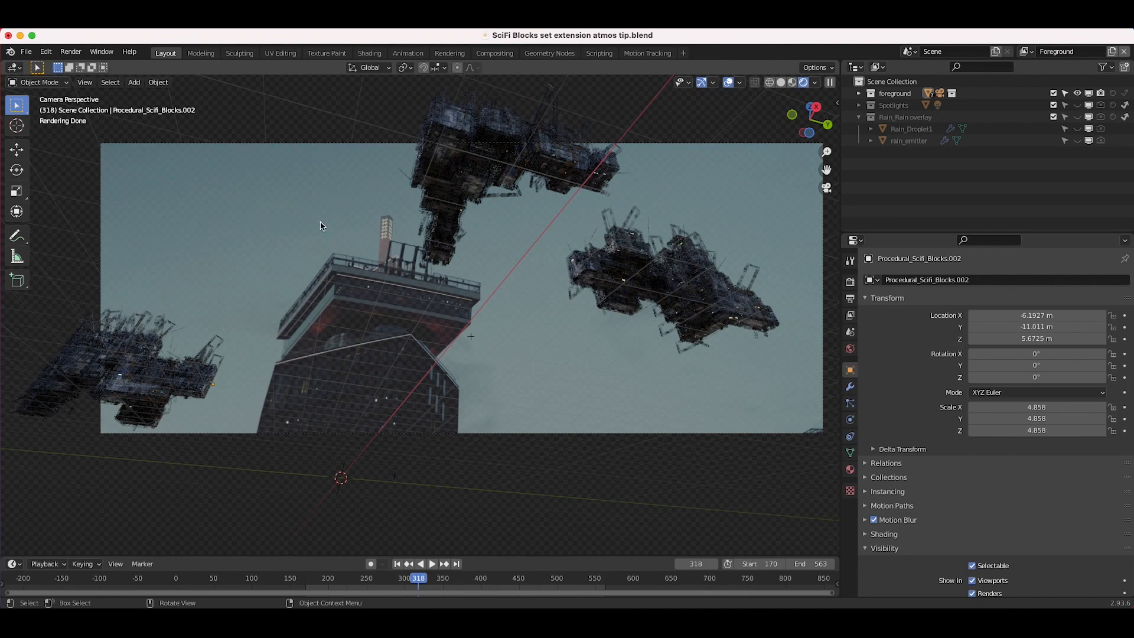
pyautogui.click(780, 82)
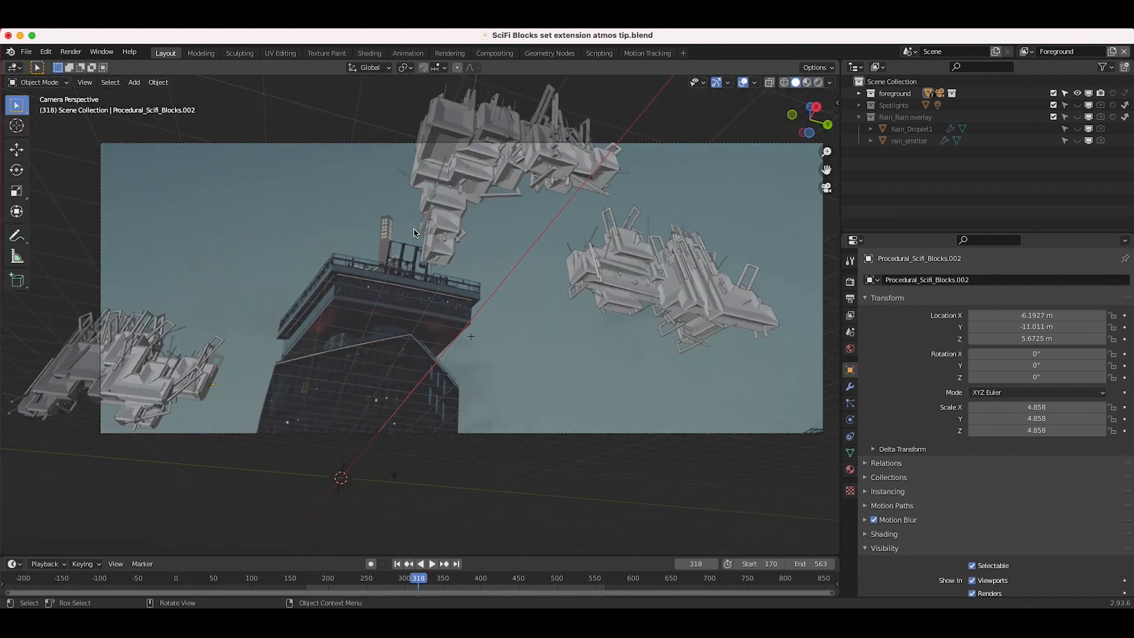
# - Switch to the Compositing workspace and scroll through the rooftop shot's node tree
pyautogui.click(494, 52)
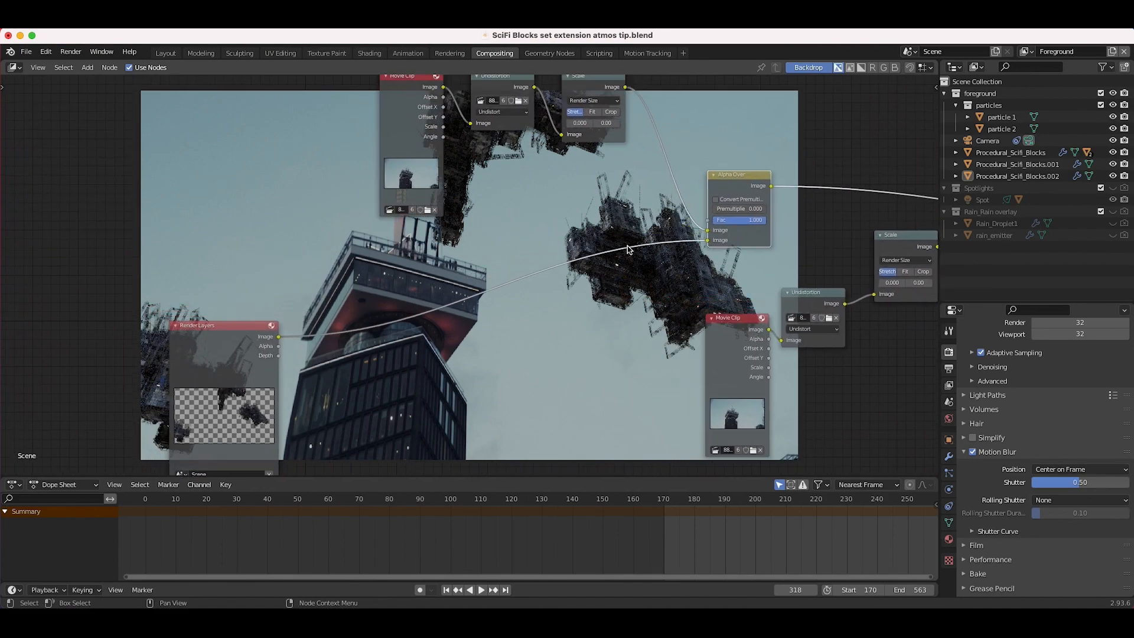
pyautogui.scroll(-3)
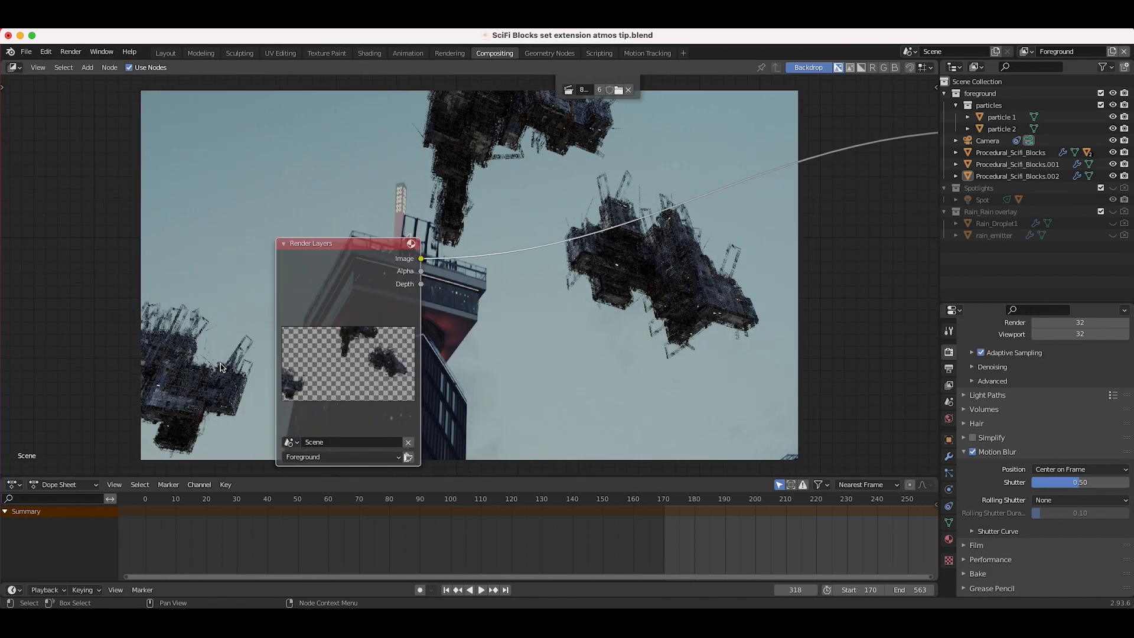
pyautogui.moveTo(164, 346)
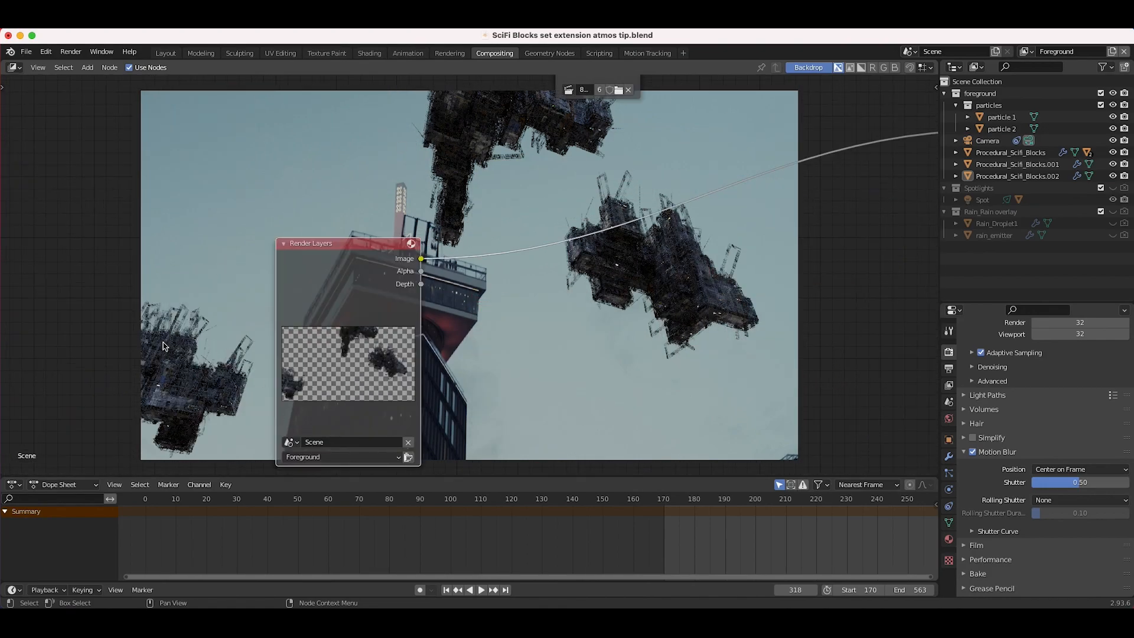
pyautogui.scroll(-3)
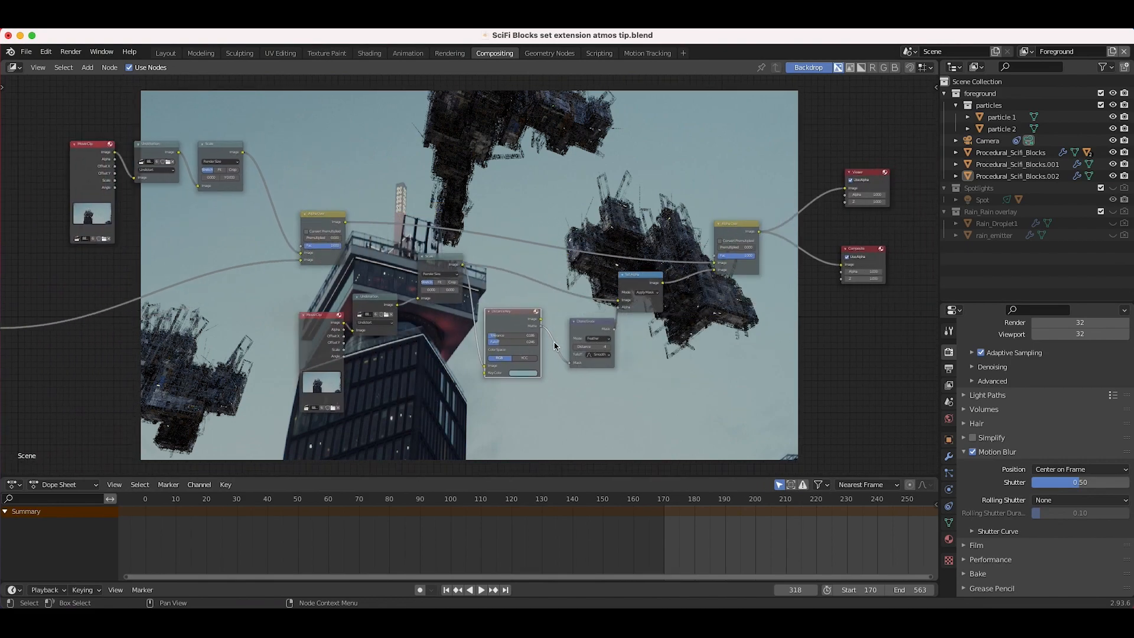
pyautogui.moveTo(589, 168)
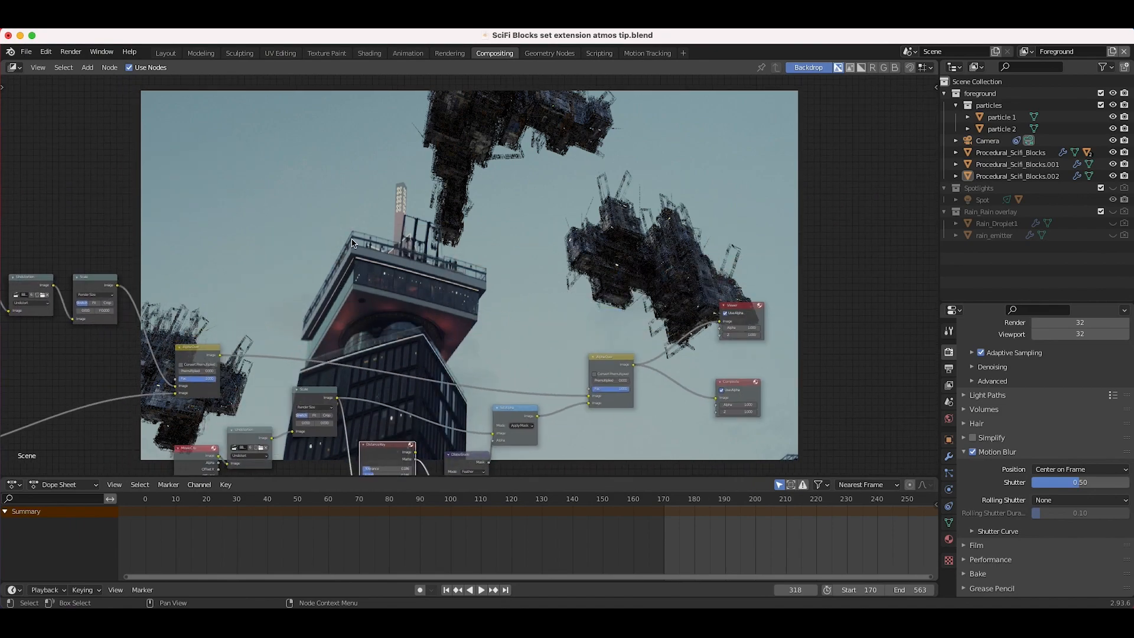
pyautogui.moveTo(450, 198)
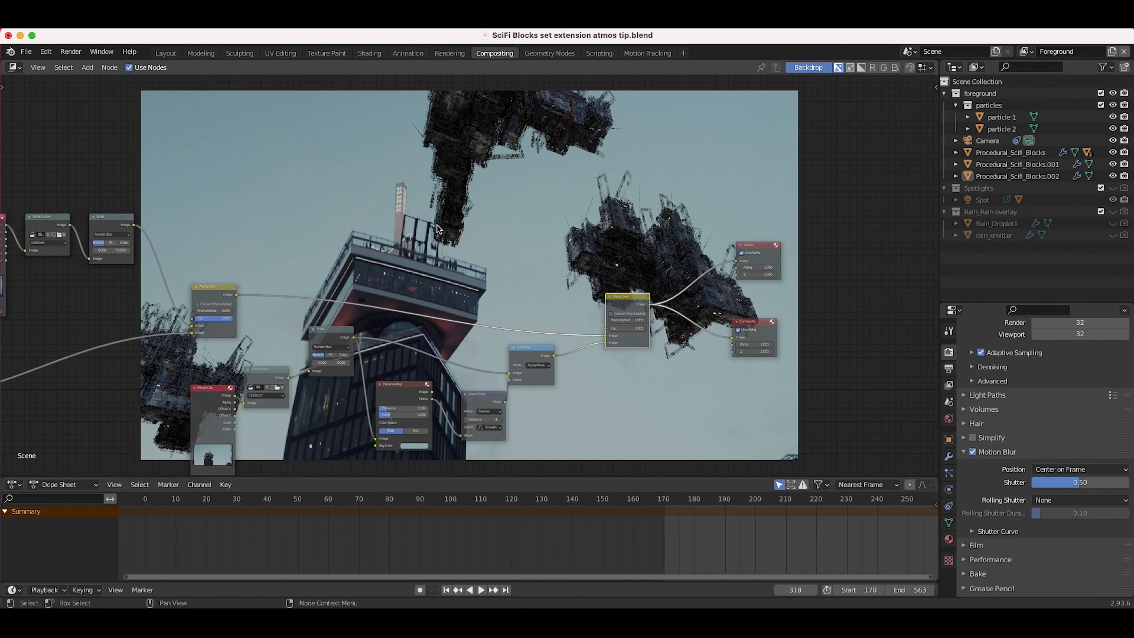
pyautogui.moveTo(442, 238)
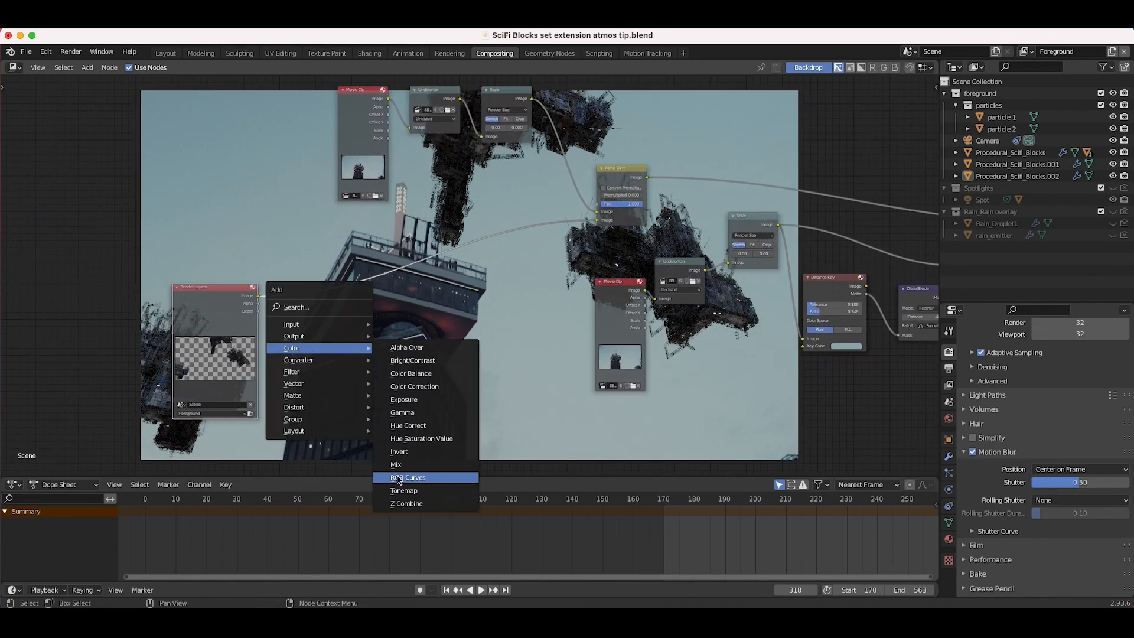
# - Add a Mix node after Render Layers and eyedrop its colour from the sky
pyautogui.click(396, 464)
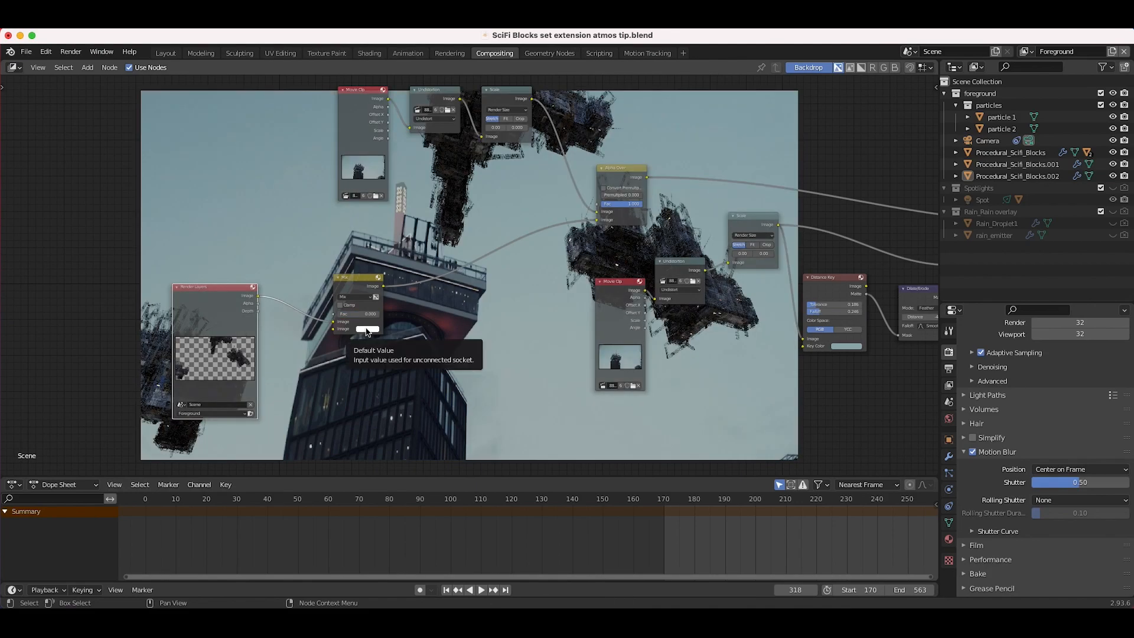
pyautogui.click(366, 329)
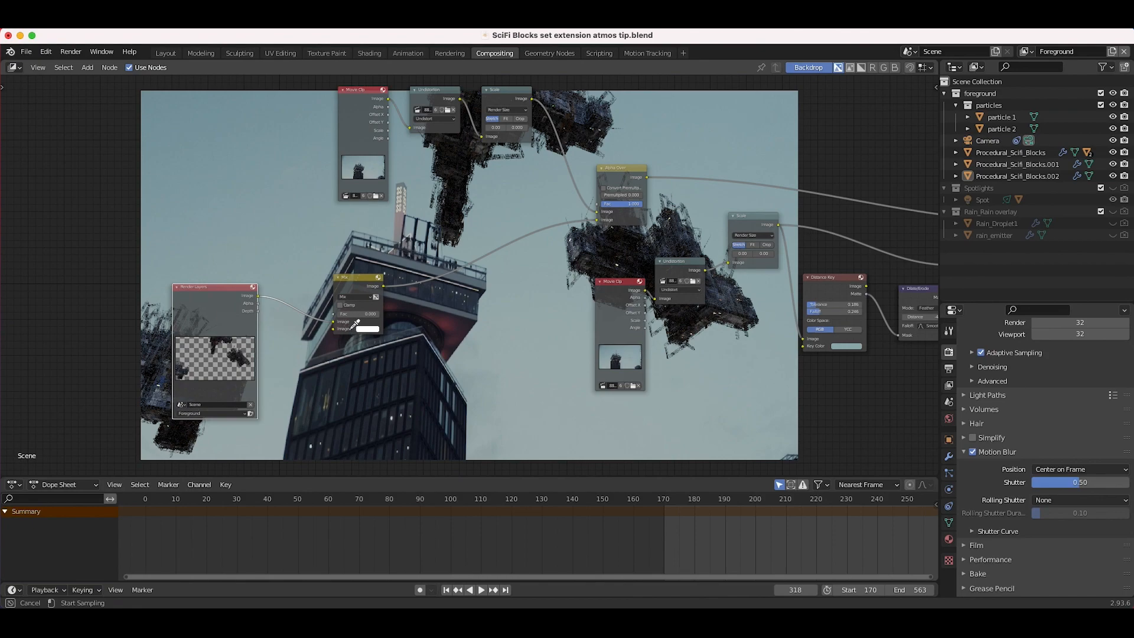
pyautogui.moveTo(289, 258)
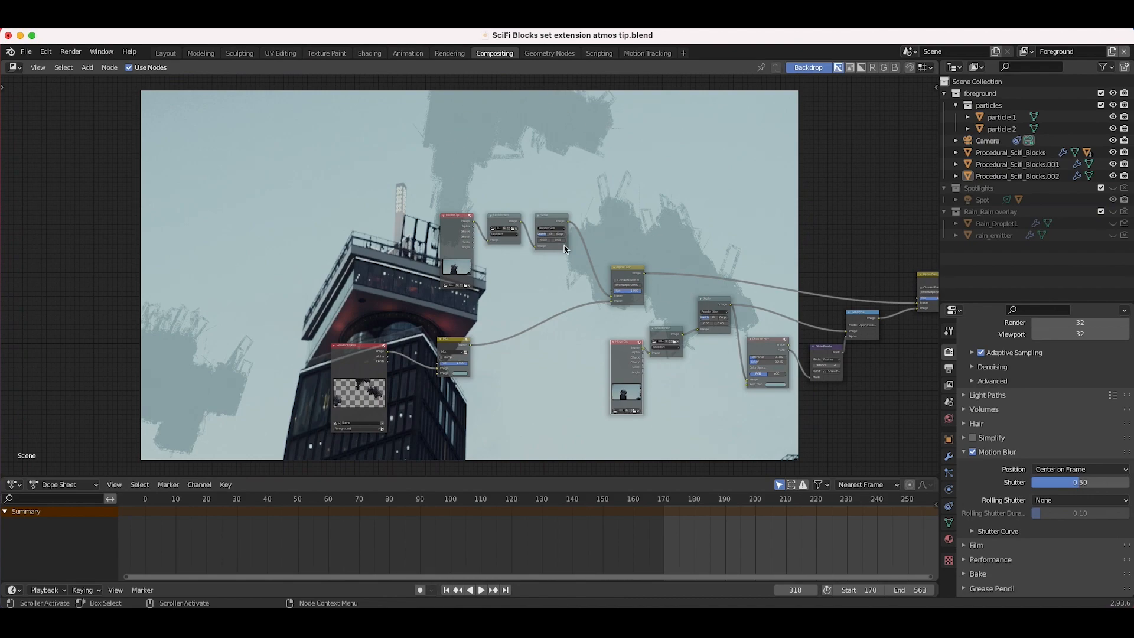
pyautogui.moveTo(501, 205)
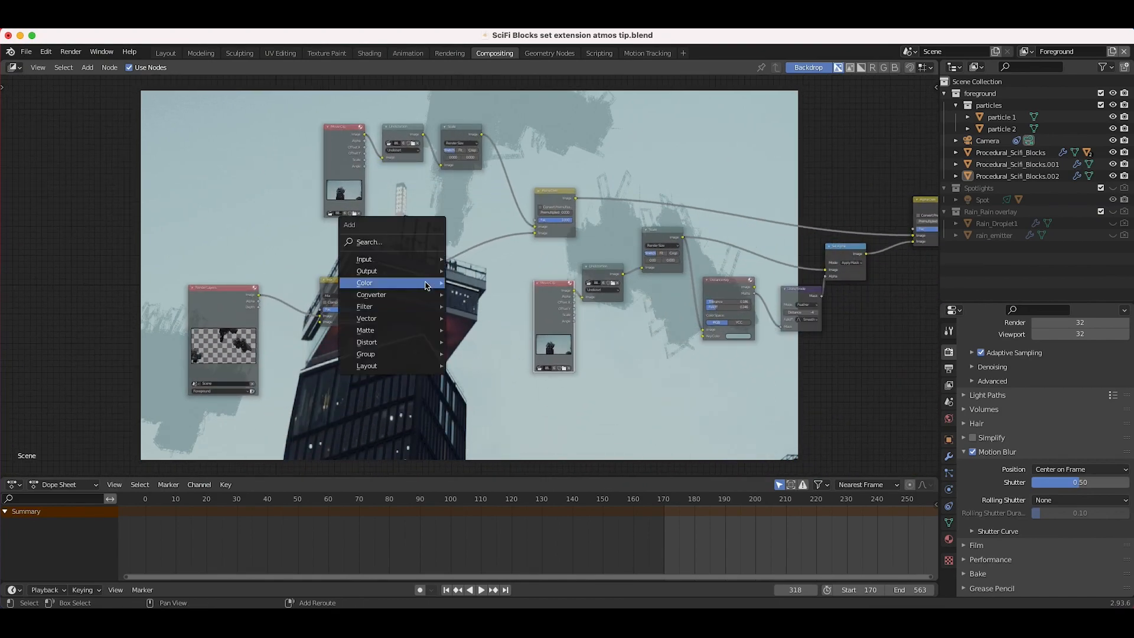
pyautogui.moveTo(370, 294)
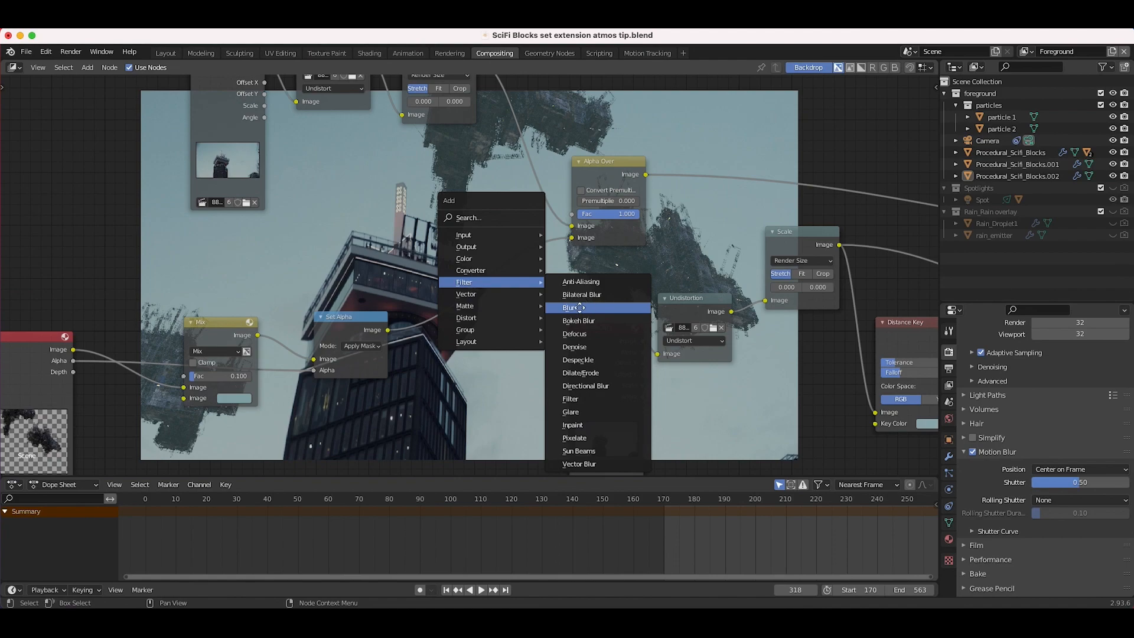
# - Add a Blur node, a Streaks Glare node and a Color Balance node
pyautogui.click(570, 307)
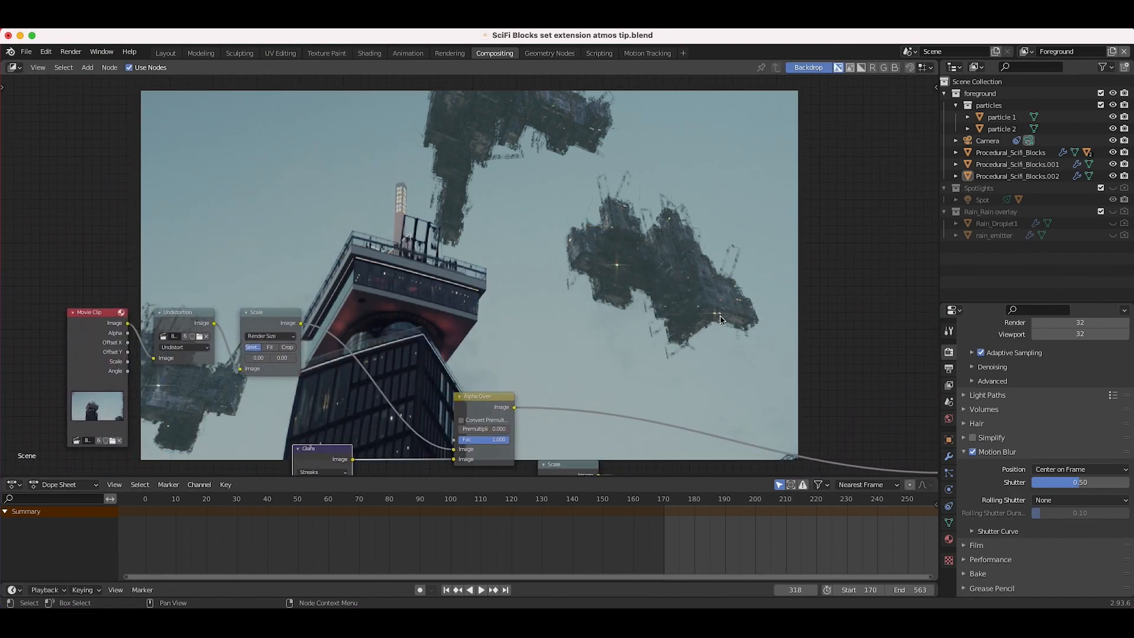
pyautogui.scroll(-3)
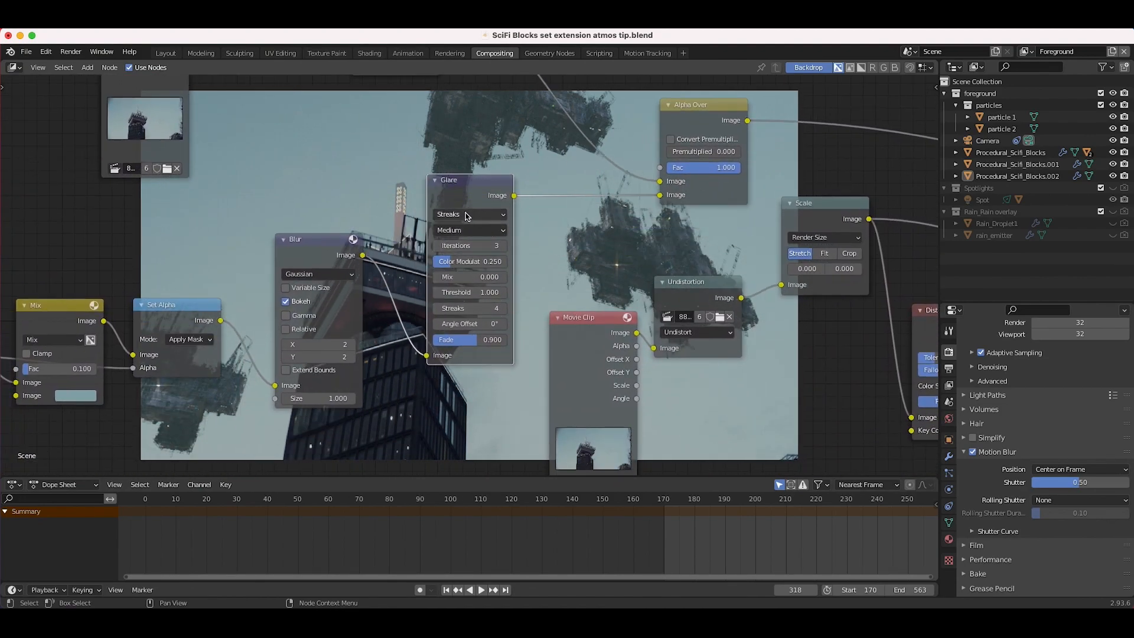
pyautogui.click(470, 230)
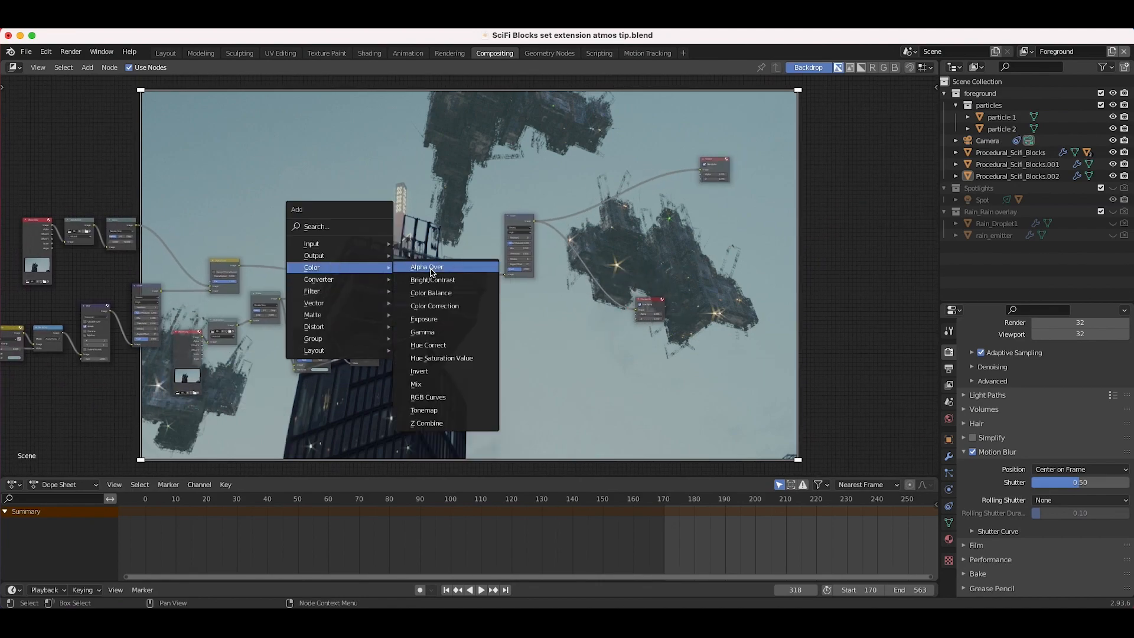
pyautogui.click(431, 292)
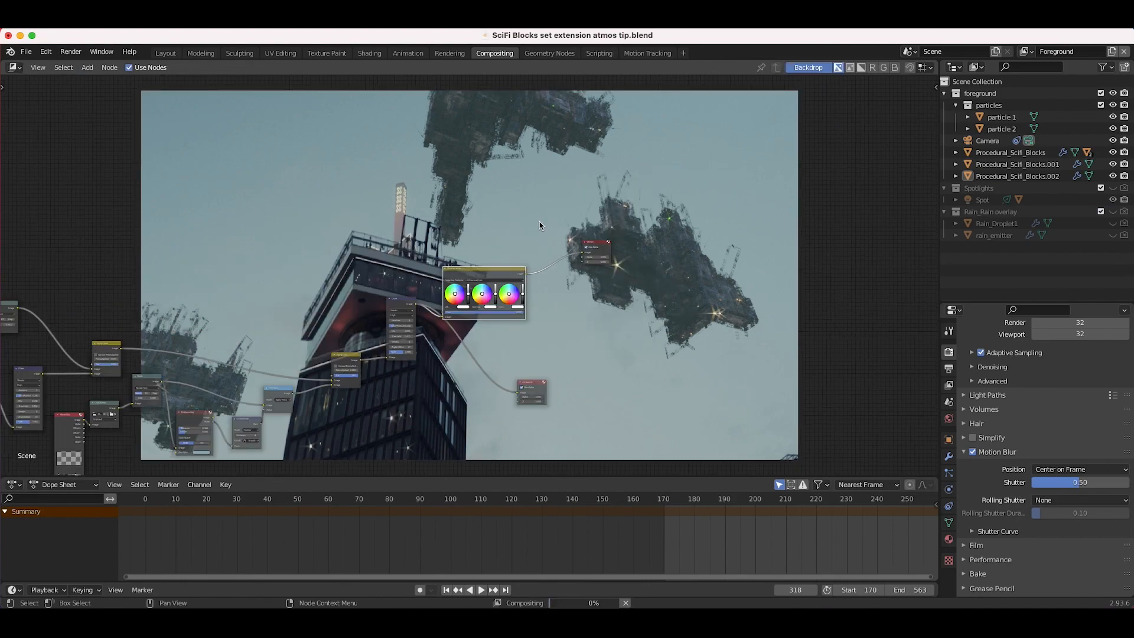